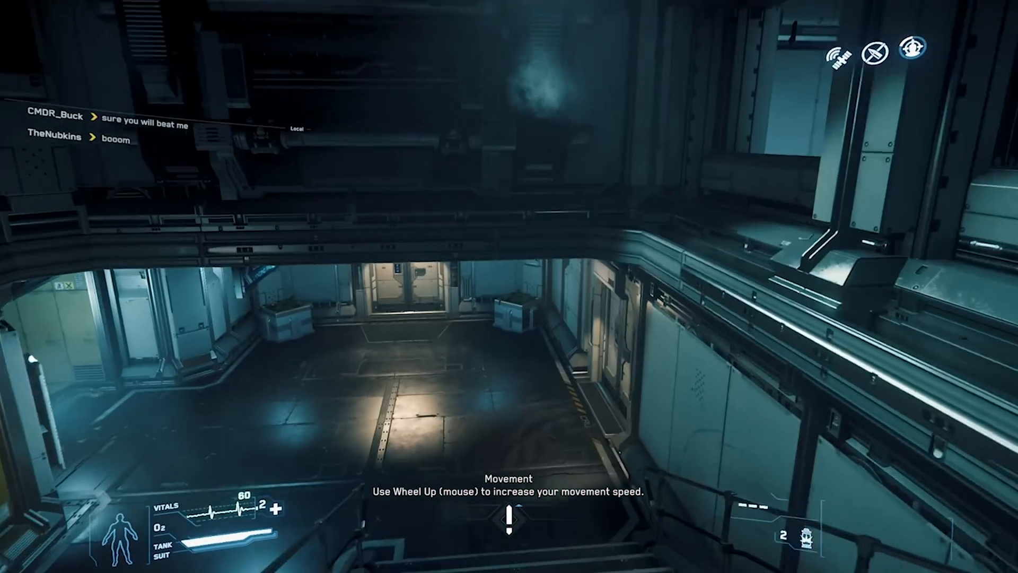
mouse_move(509, 286)
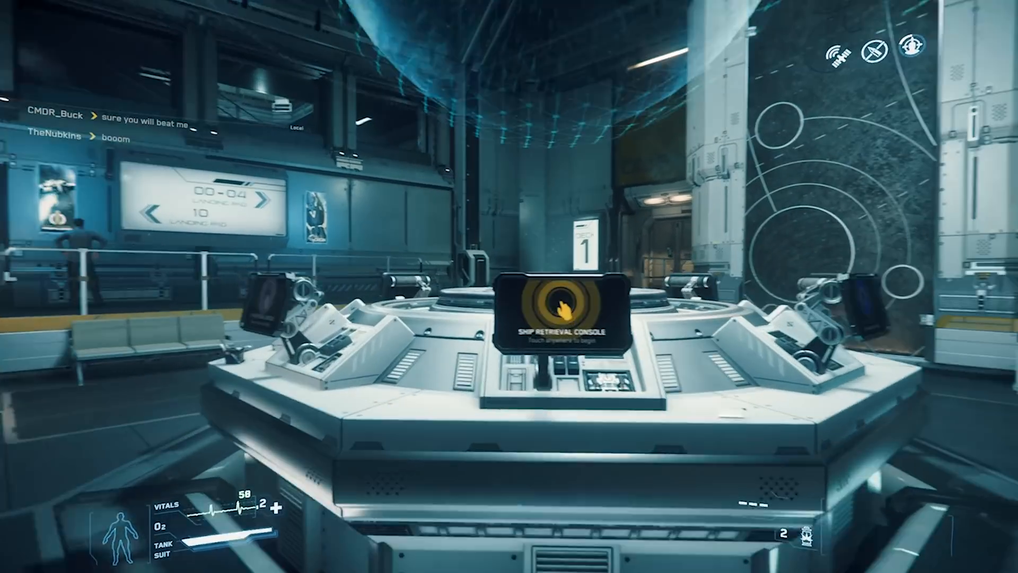
mouse_move(510, 327)
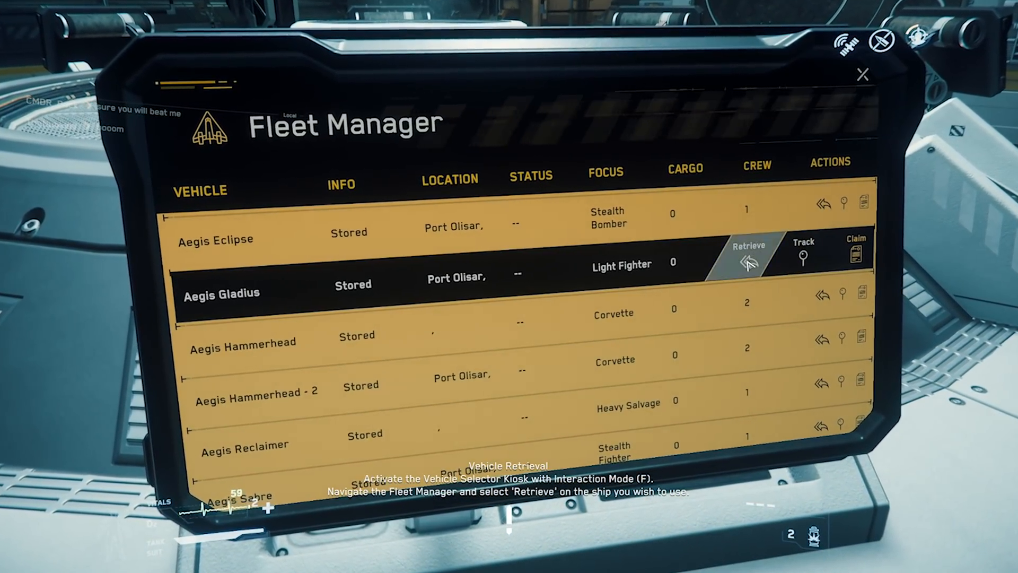
Retrieve the stored Aegis Gladius from Fleet Manager for delivery to the landing platform.
left_click(748, 262)
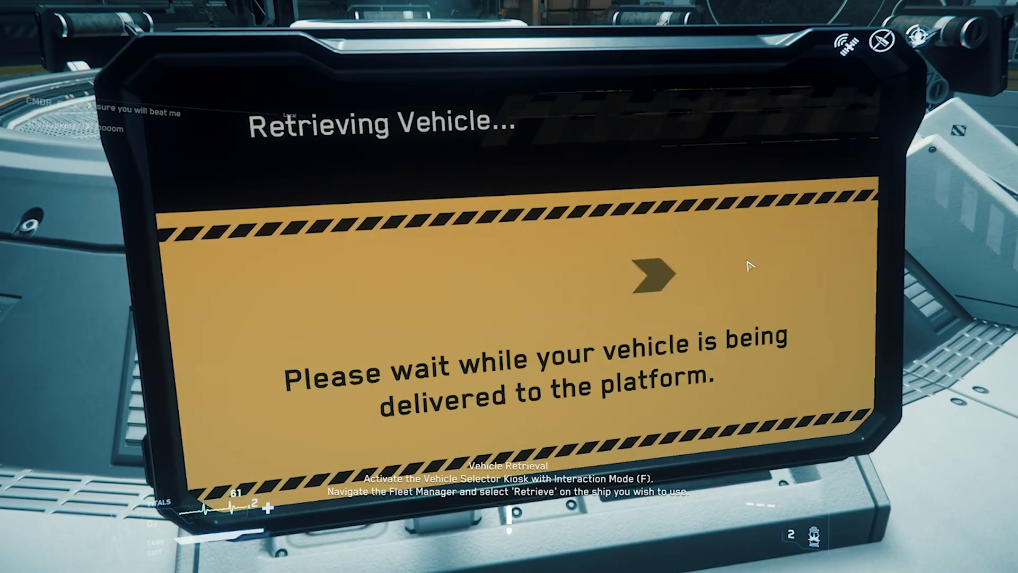